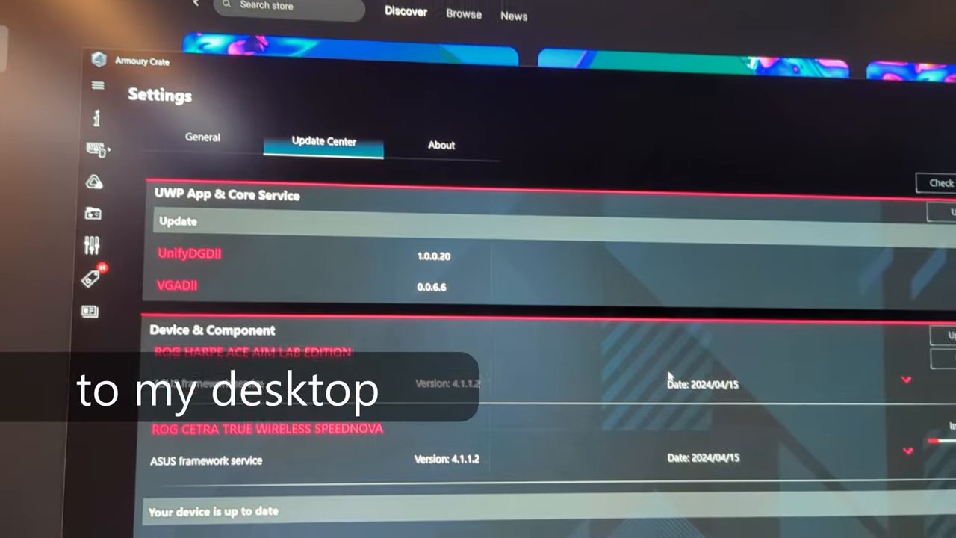
- Review the headset's Audio settings, then view its Microphone, Lighting and Power pages showing battery levels
{"action": "scroll", "scroll_direction": "down", "scroll_amount": 3}
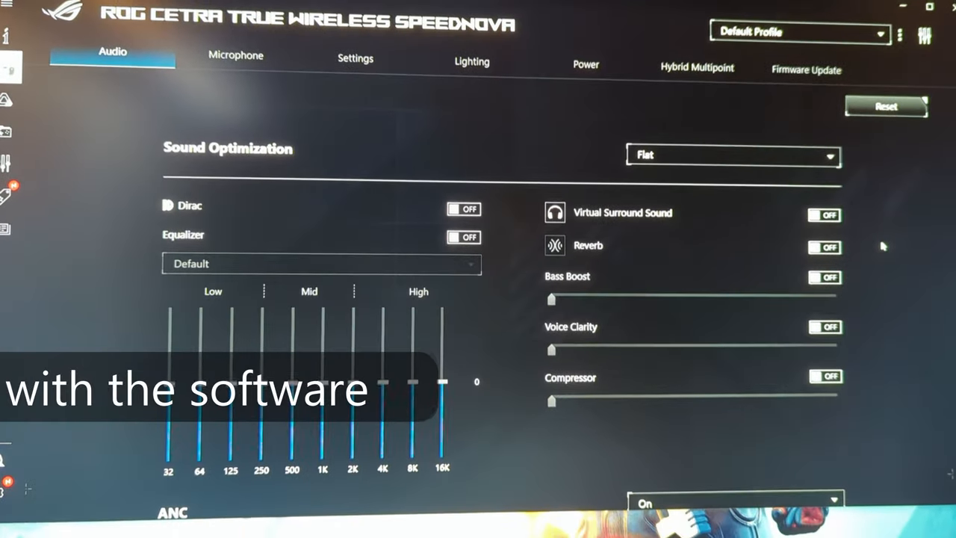
{"action": "scroll", "scroll_direction": "down", "scroll_amount": 3}
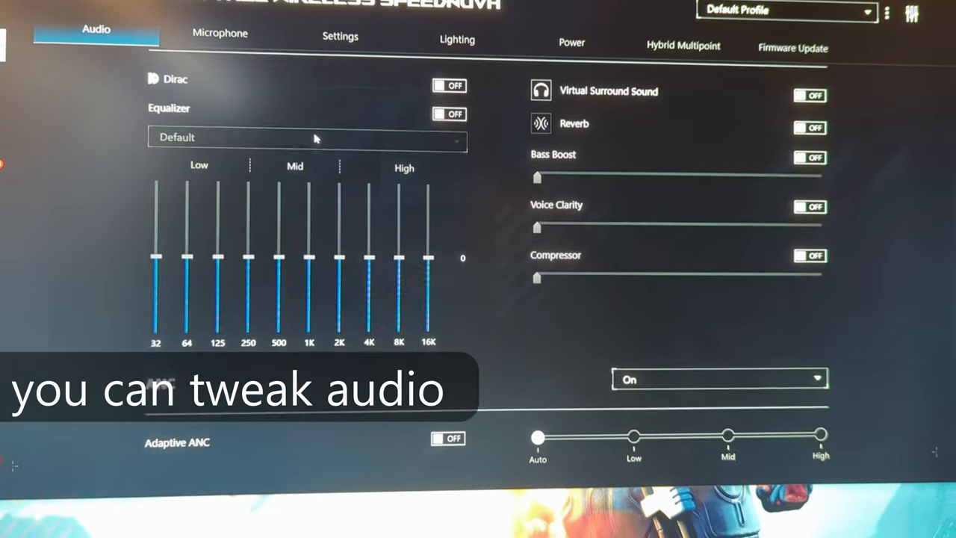
{"action": "left_click", "coordinate": [219, 33]}
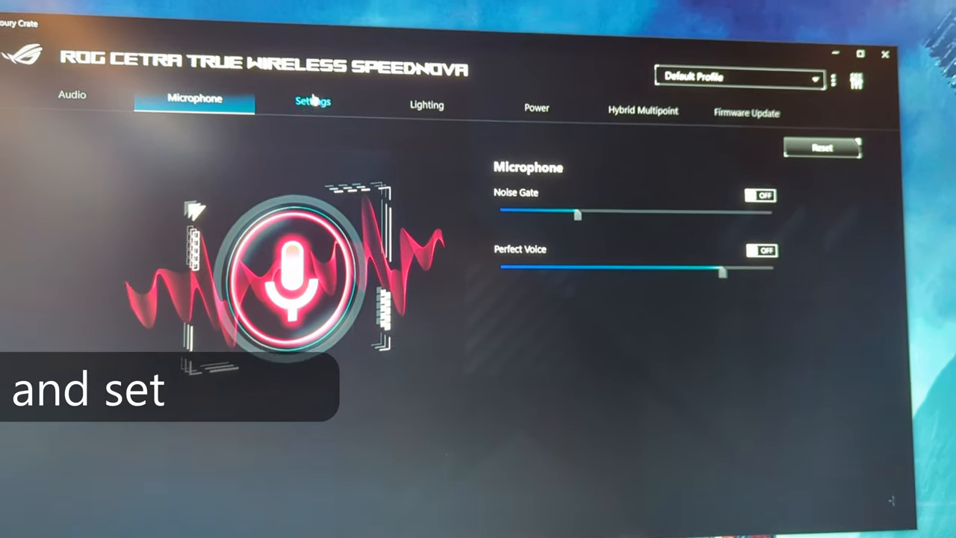
{"action": "left_click", "coordinate": [426, 104]}
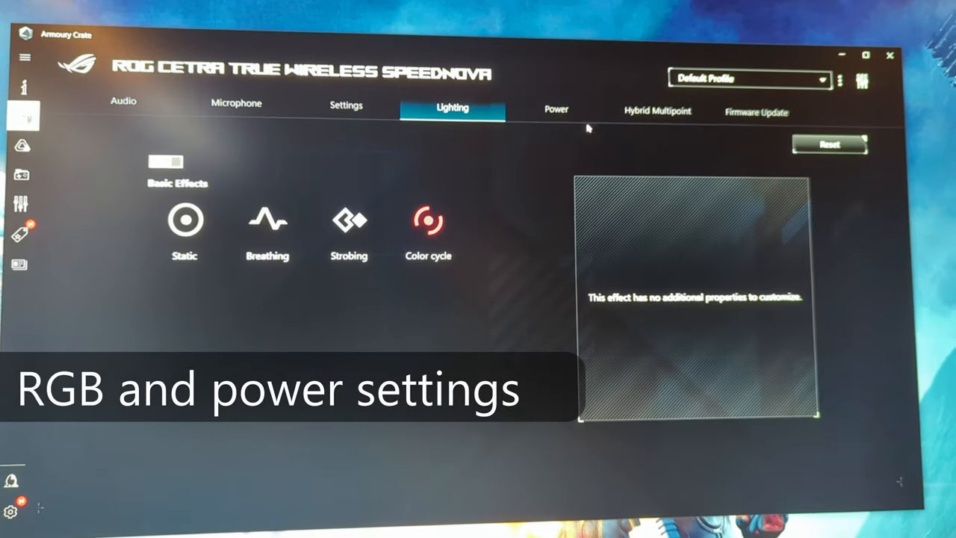
{"action": "left_click", "coordinate": [556, 109]}
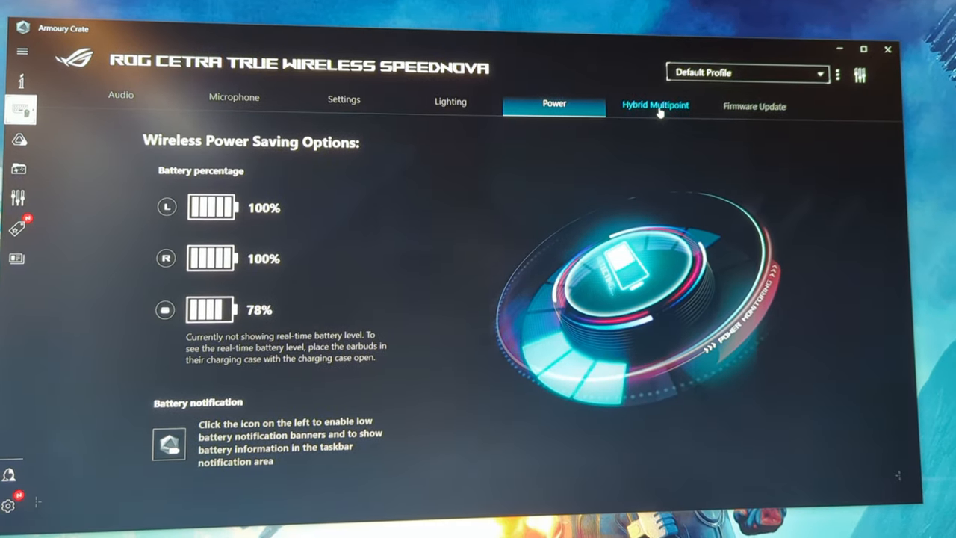
- View the Hybrid Multipoint page listing the Dongle, Pixel 7 and ANTIPORTABLE connections
{"action": "left_click", "coordinate": [654, 105]}
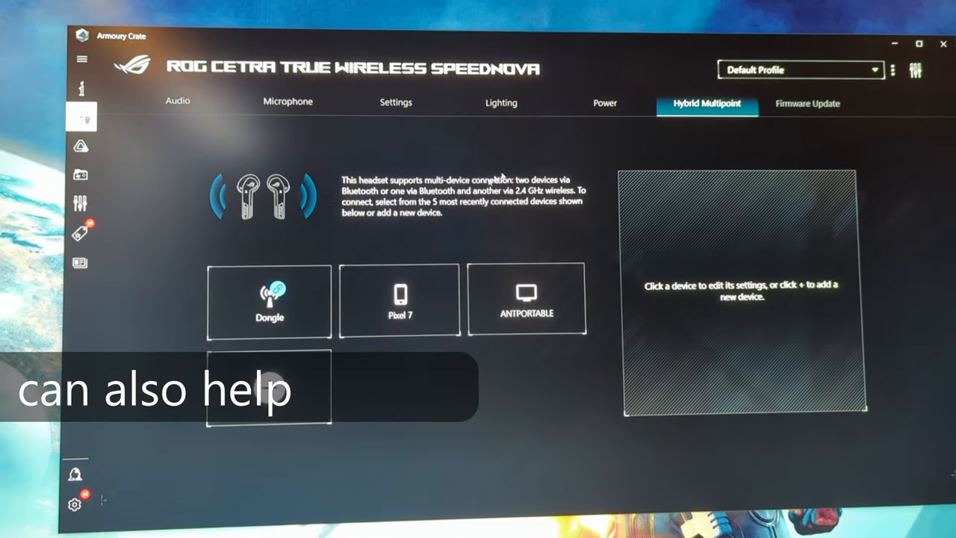